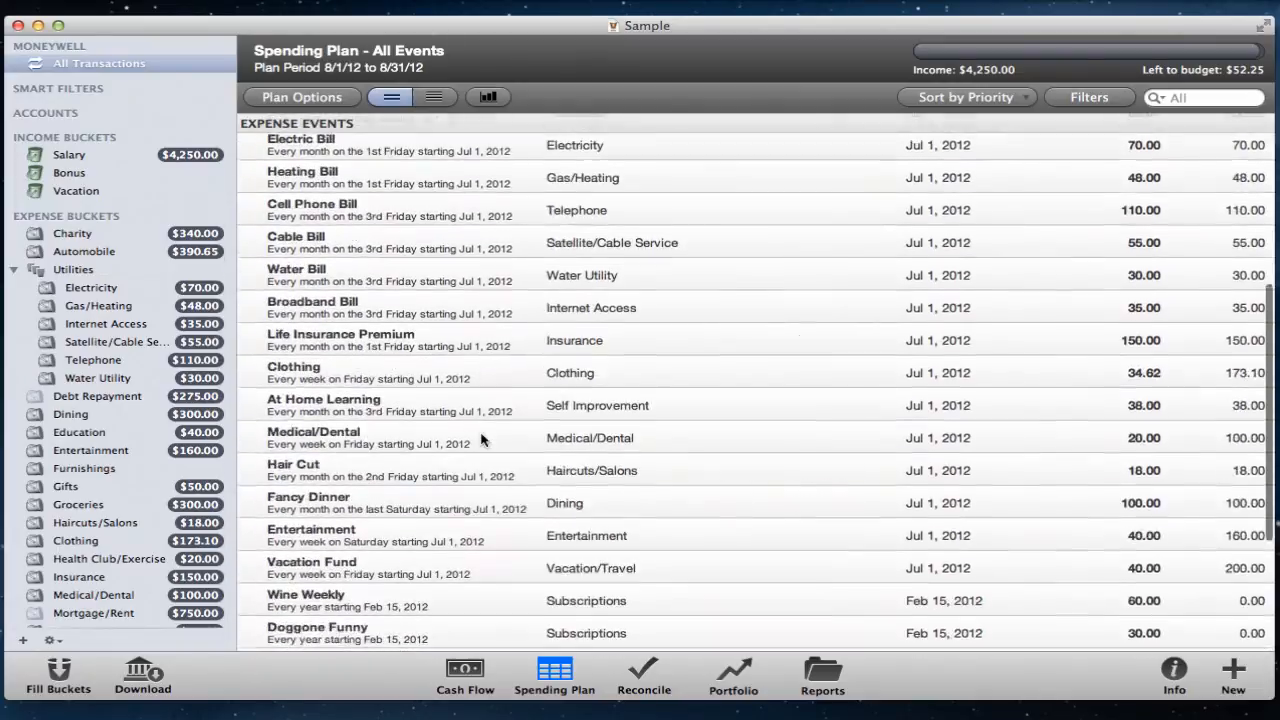
Step: Preview the Fill Buckets plan for August 1–31, 2012, scrolling through the planned fills
scroll(down, 3)
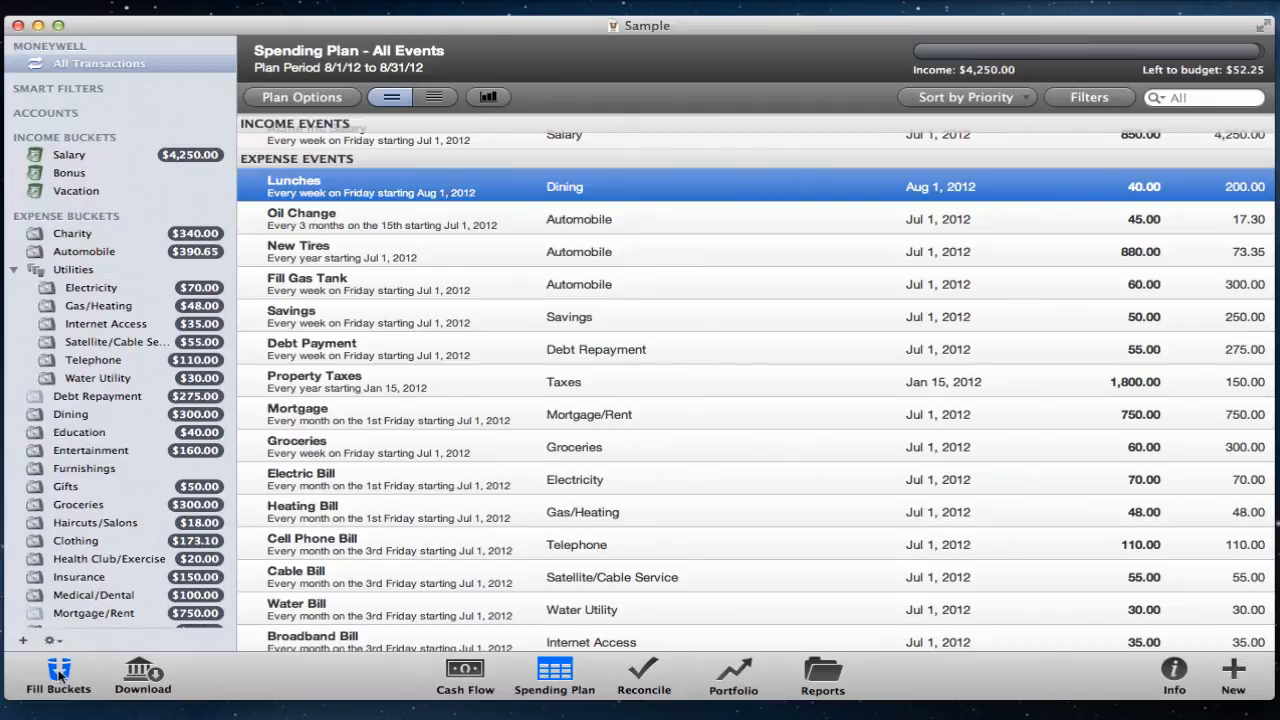
click(58, 675)
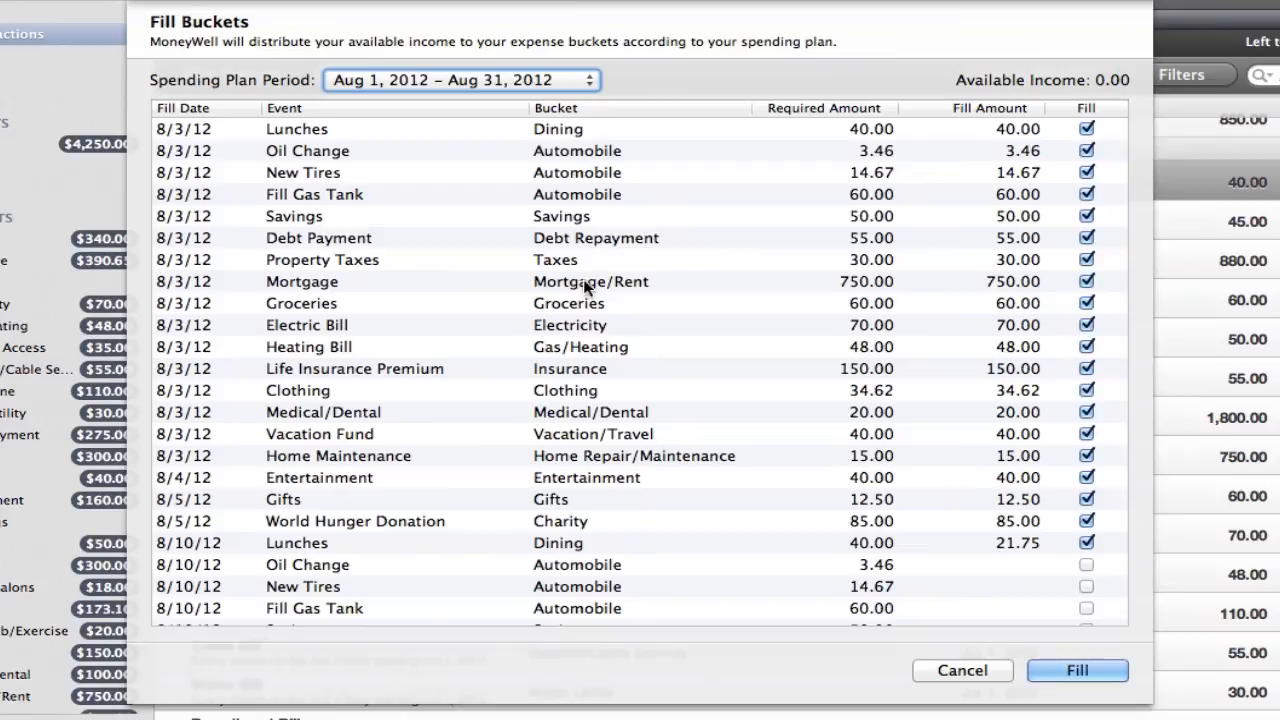
scroll(down, 3)
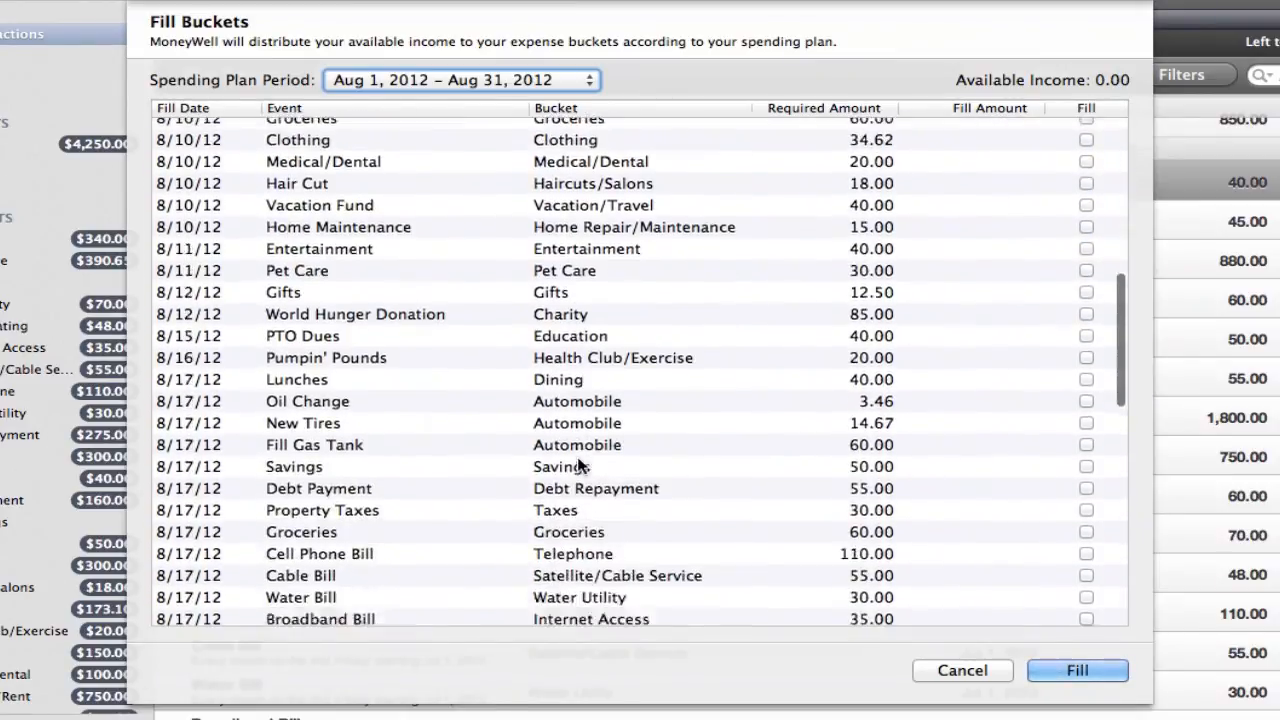
scroll(down, 3)
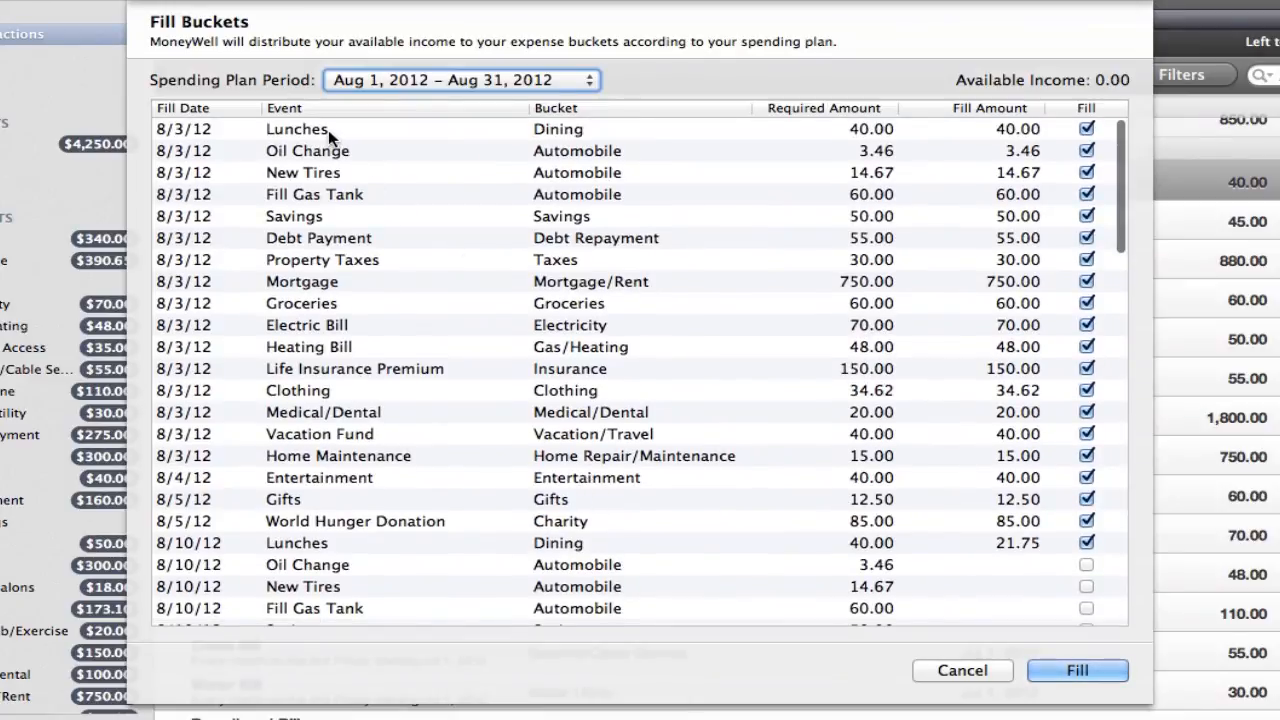
click(297, 128)
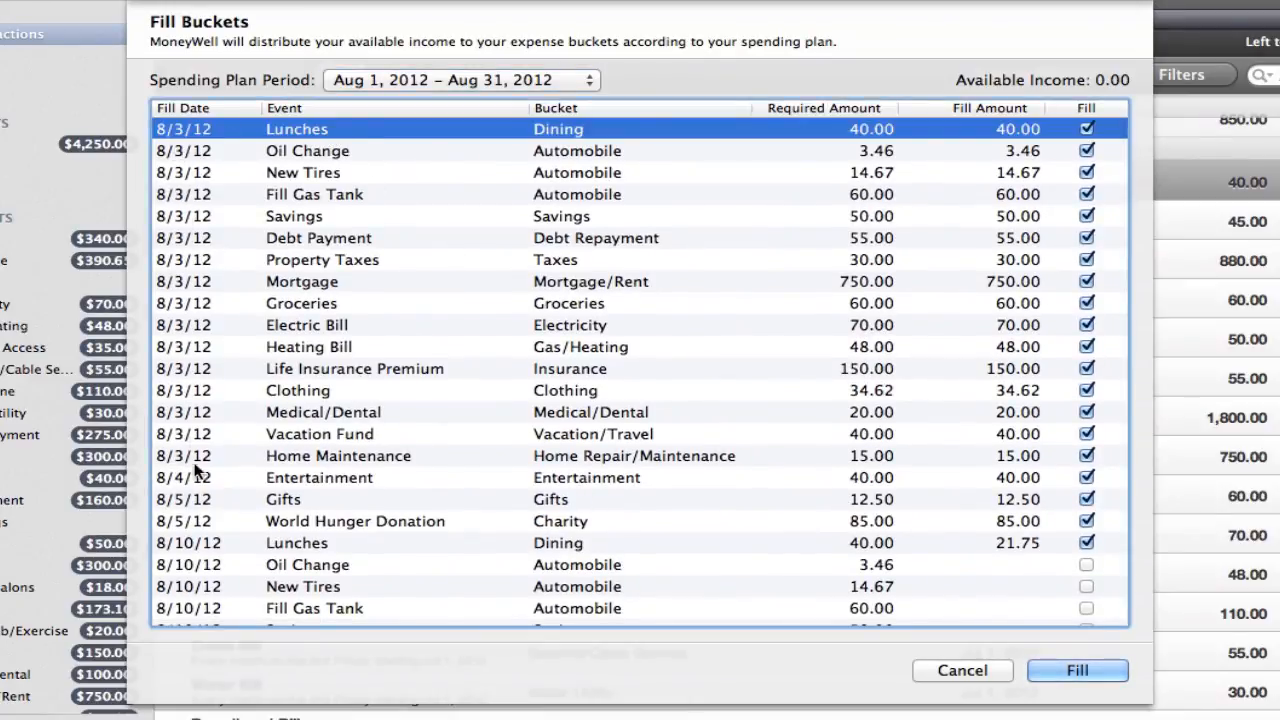
mouse_move(288, 535)
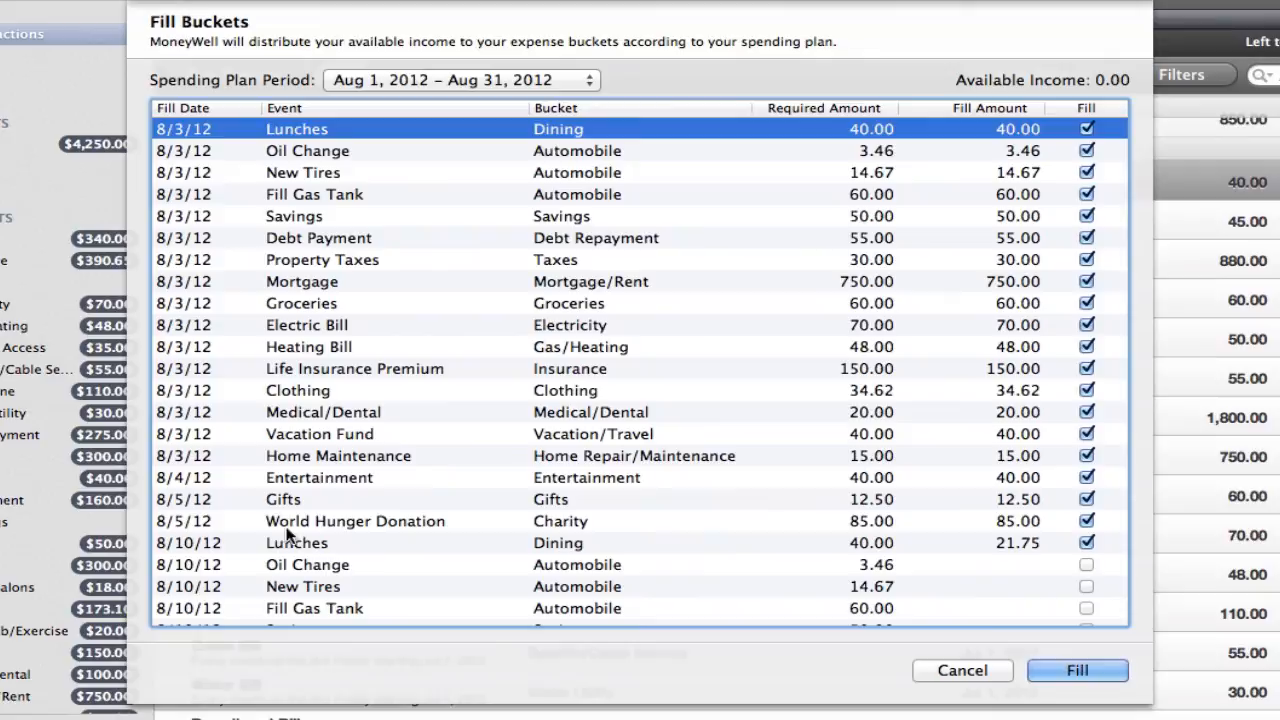
mouse_move(930, 595)
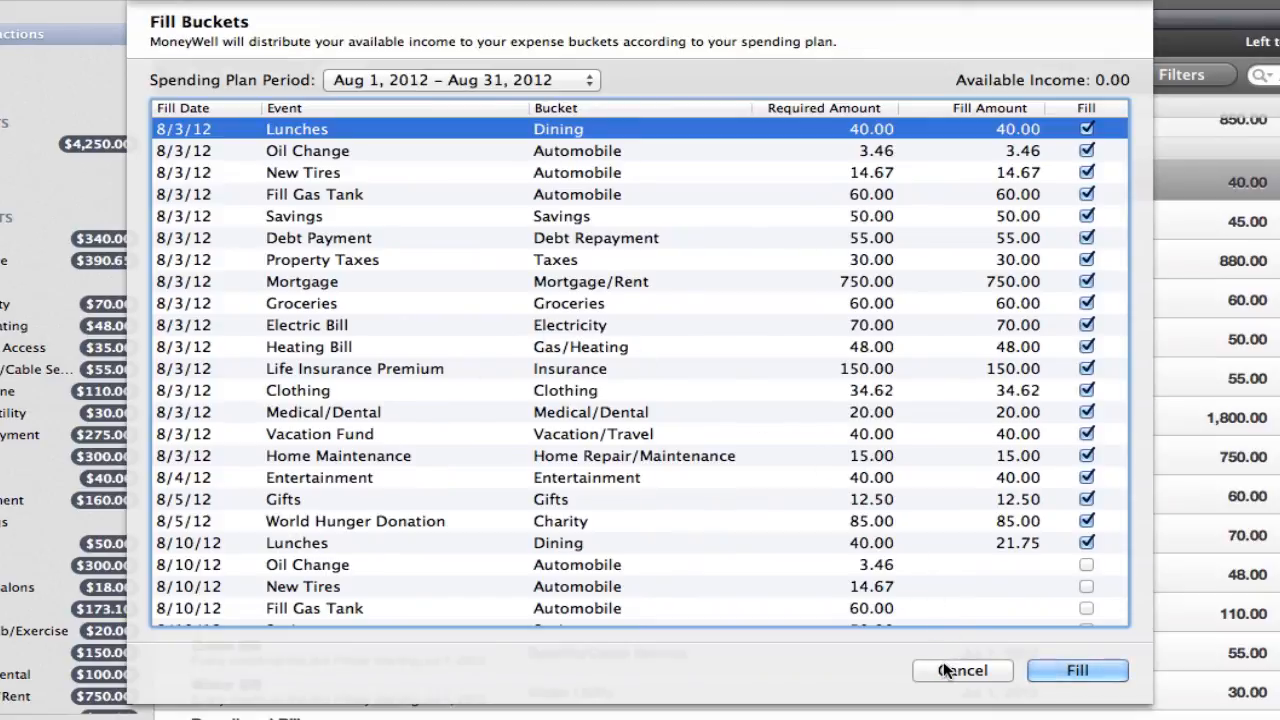
Step: Cancel the fill, prioritize Mortgage, Groceries and utilities above Lunches, and view all-transactions cash flow
click(1077, 670)
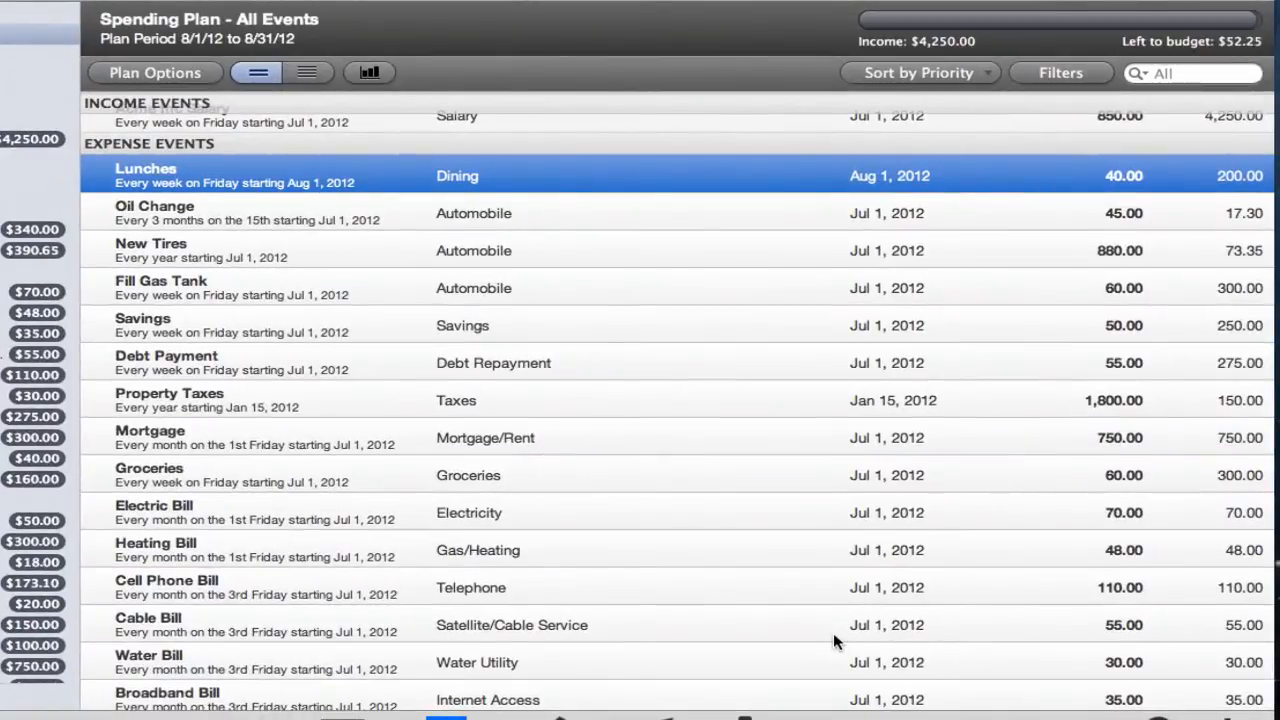
mouse_move(400, 435)
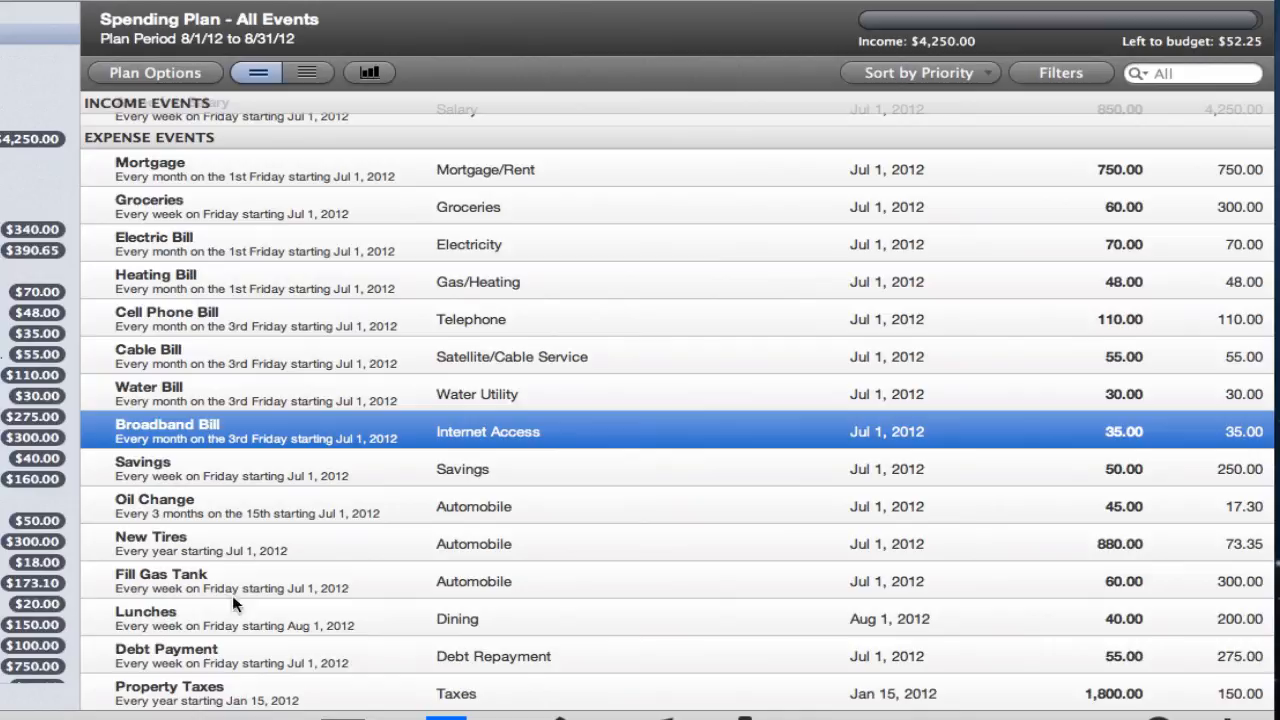
click(166, 656)
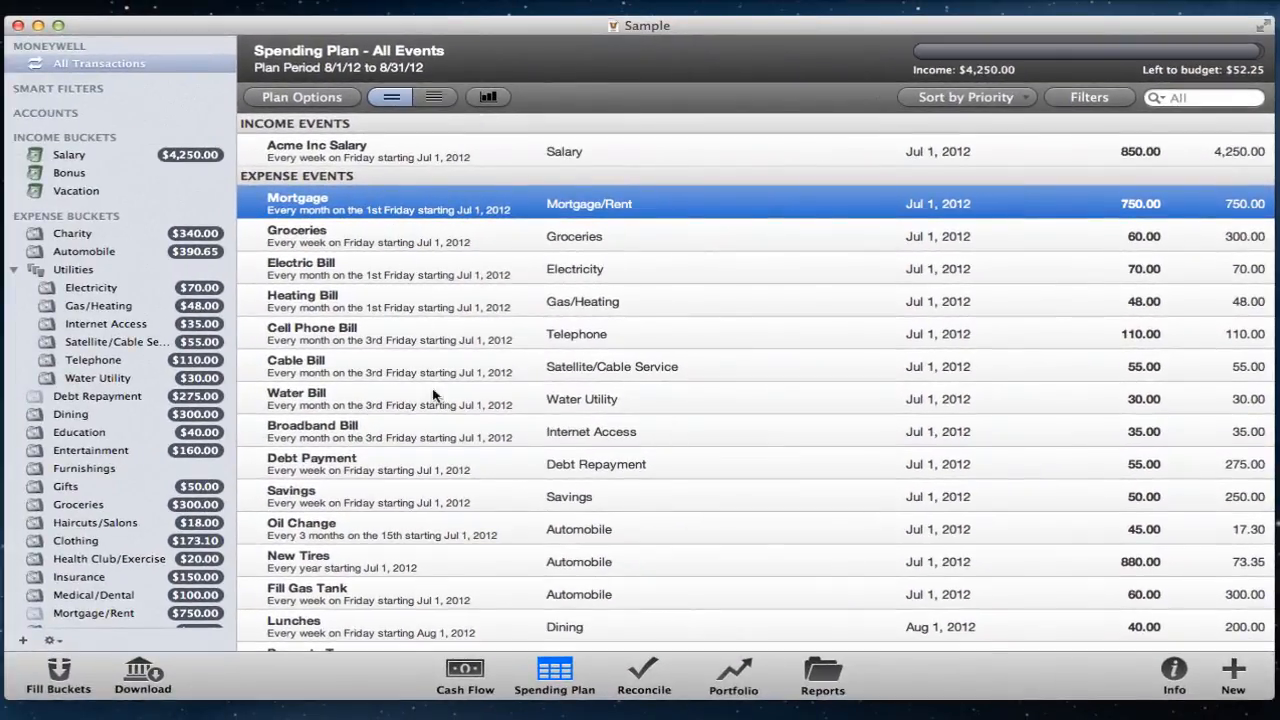
click(464, 675)
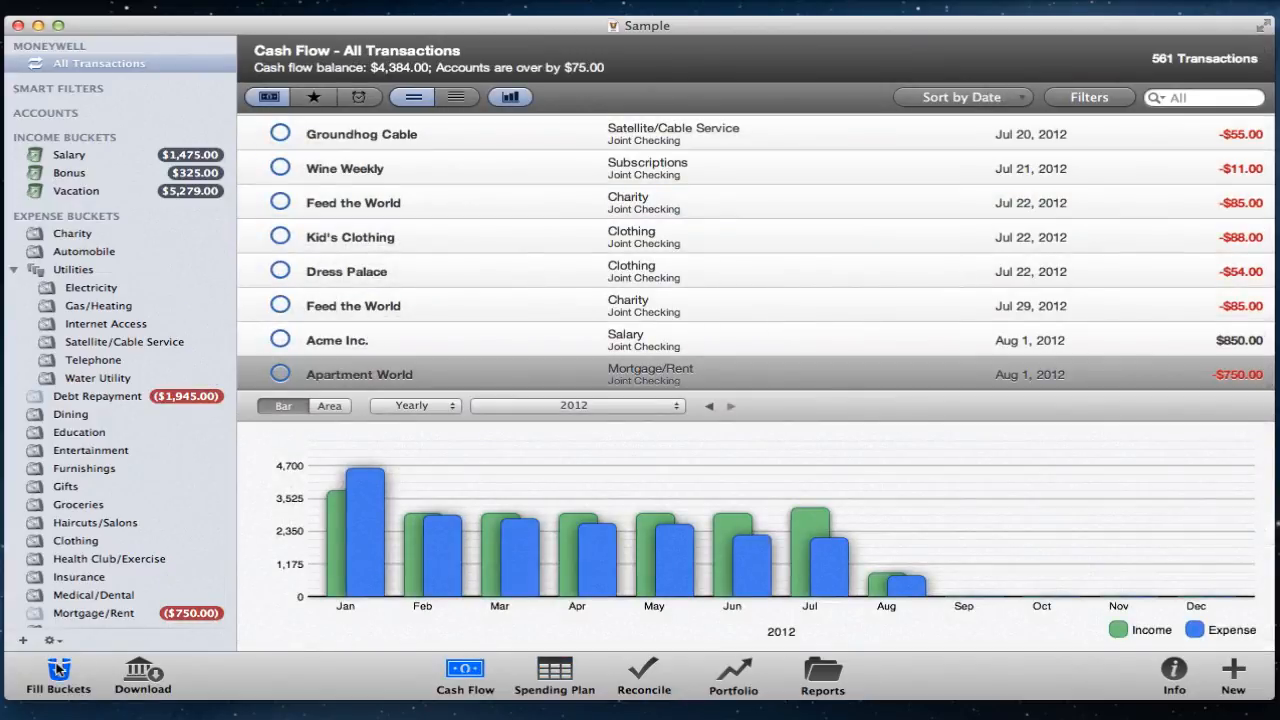
Step: In Fill Buckets, uncheck Home Maintenance, Clothing and Lunches, and check World Hunger Donation and Gifts
click(58, 675)
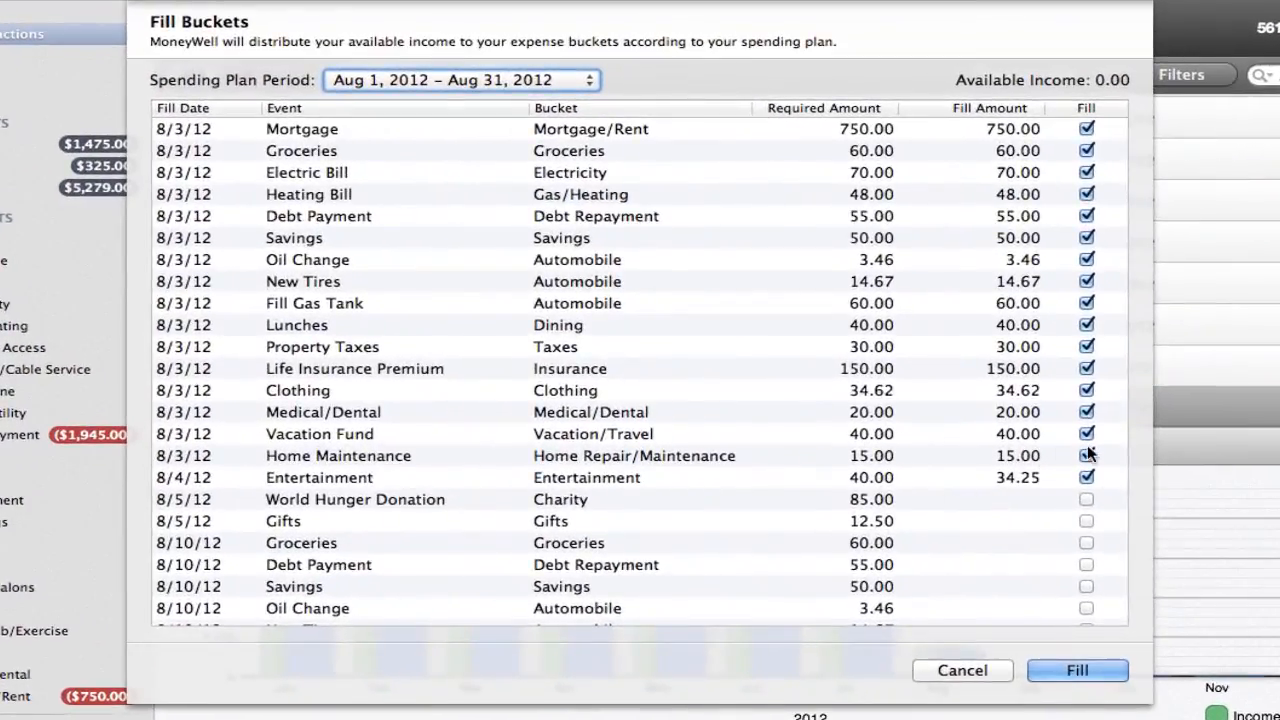
click(1086, 455)
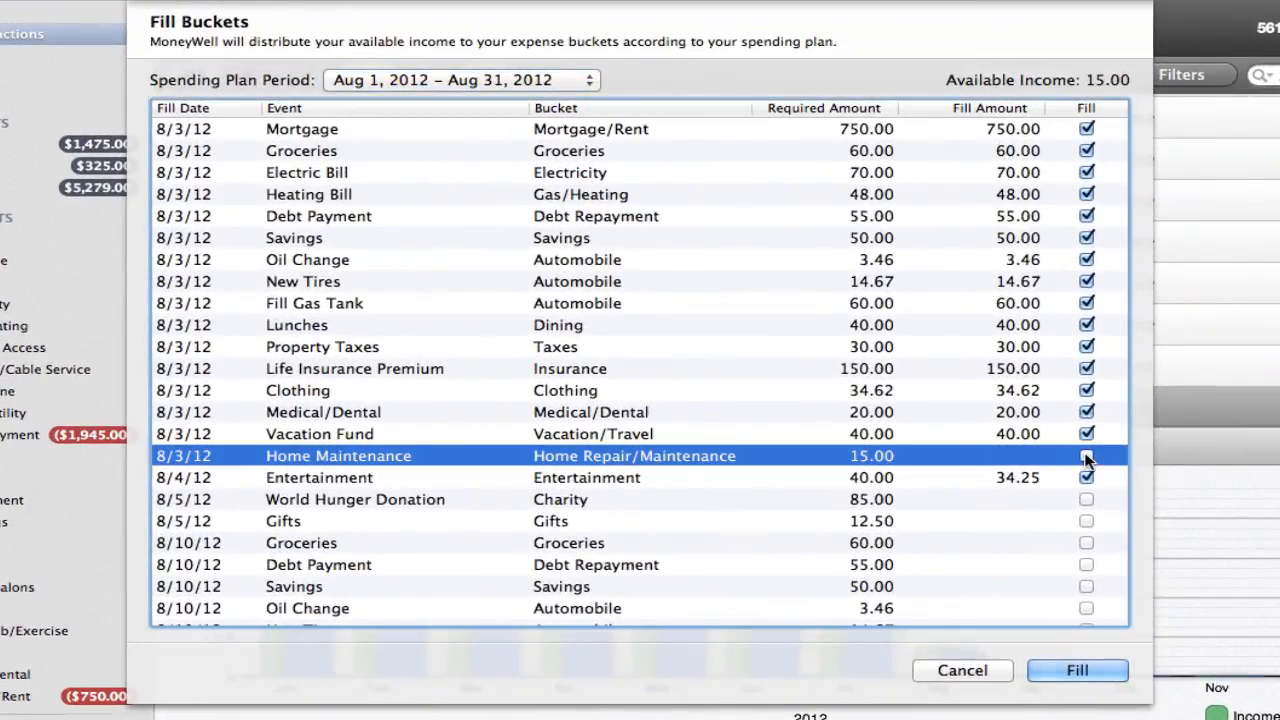
click(1086, 455)
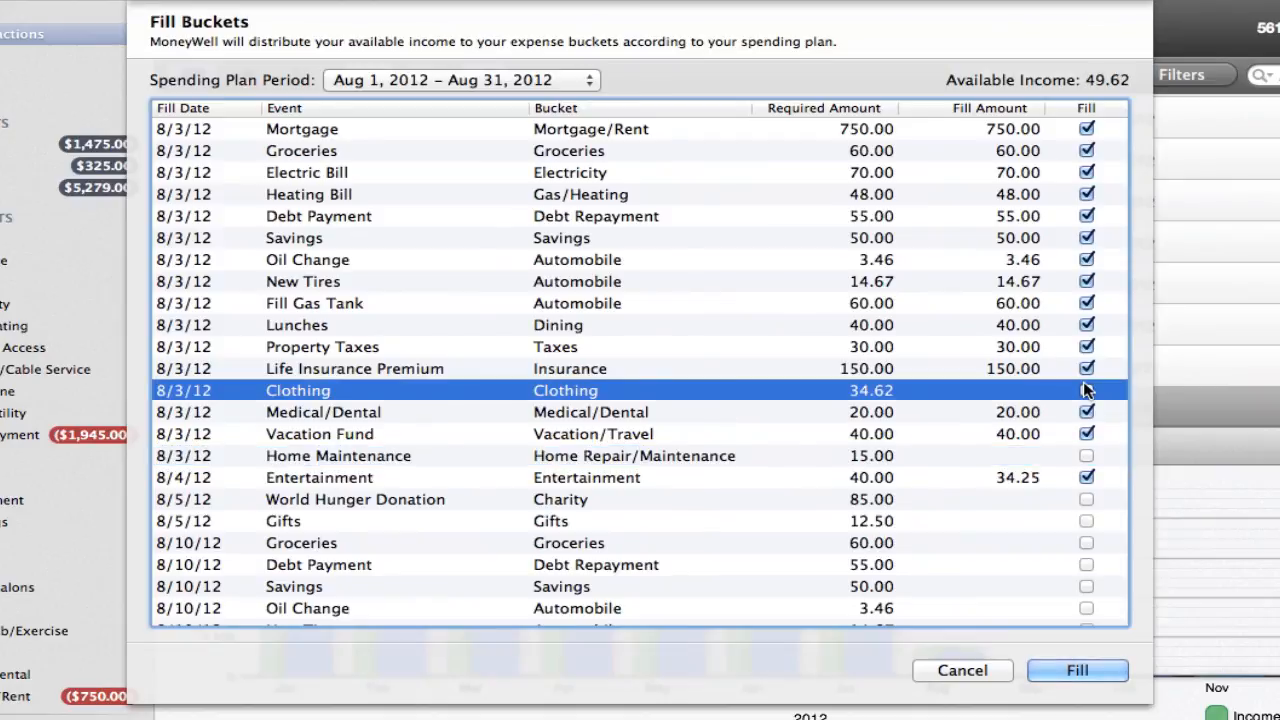
click(1086, 390)
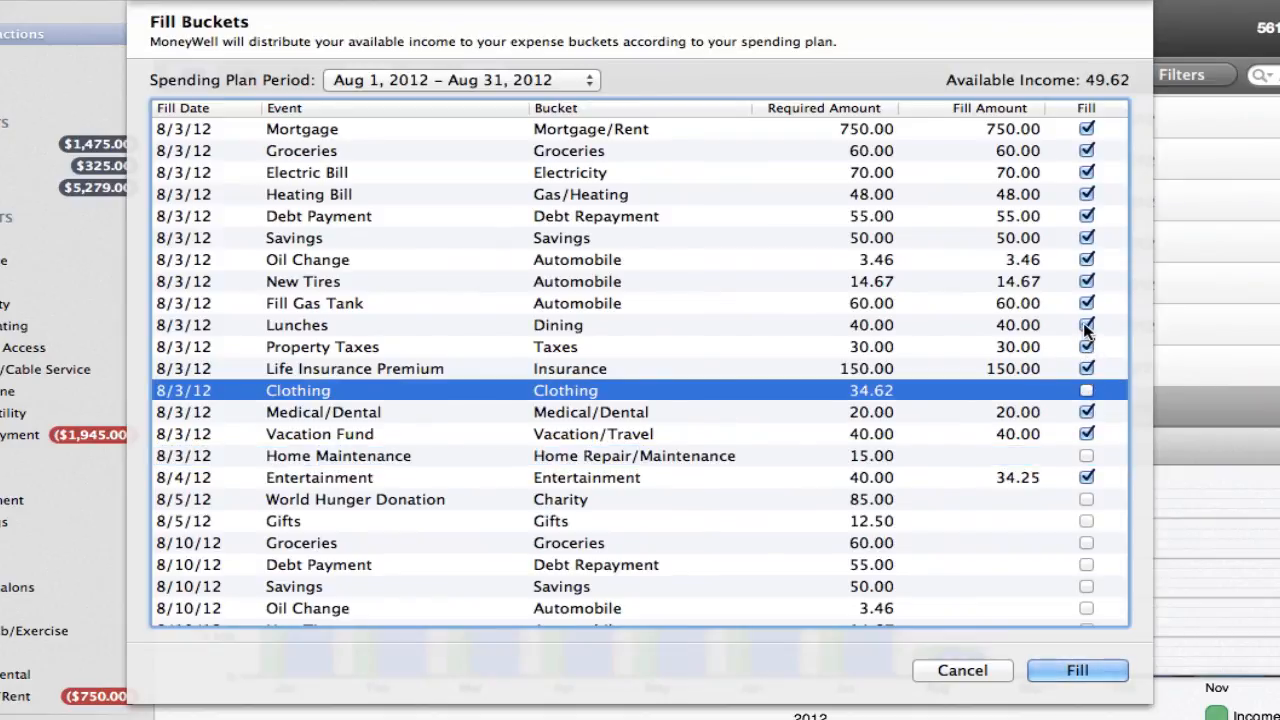
click(1086, 325)
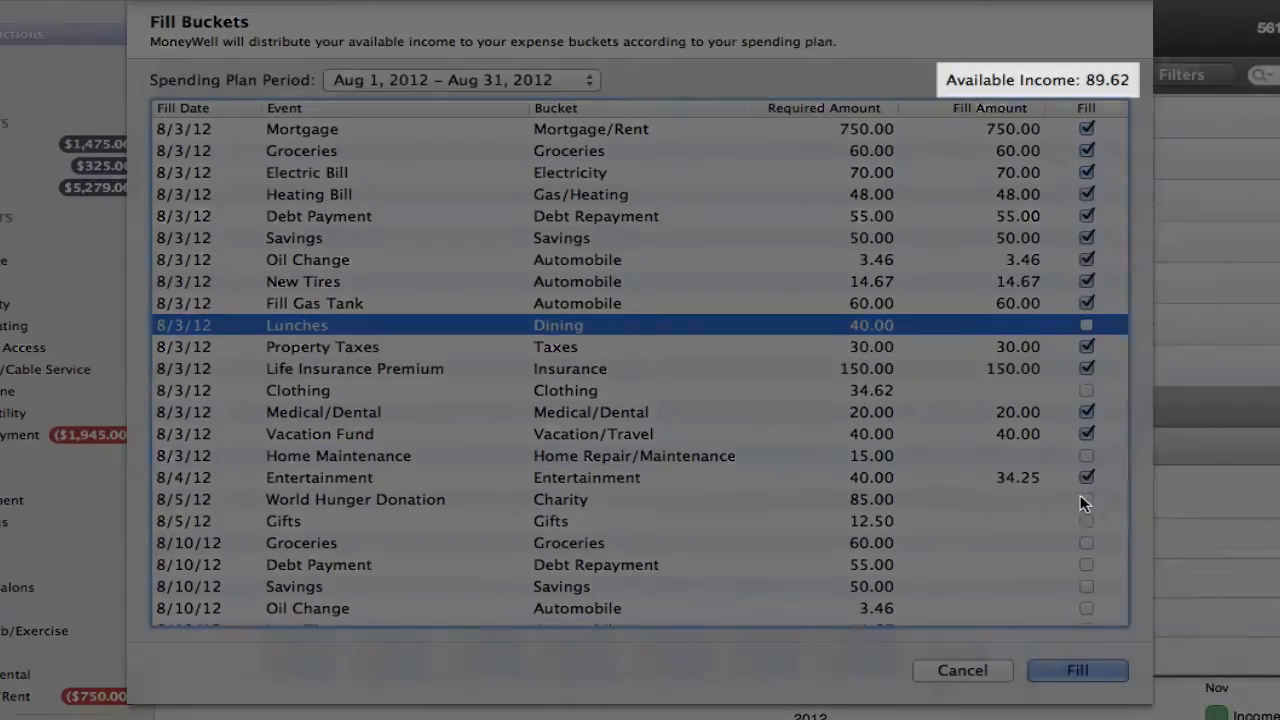
click(1086, 499)
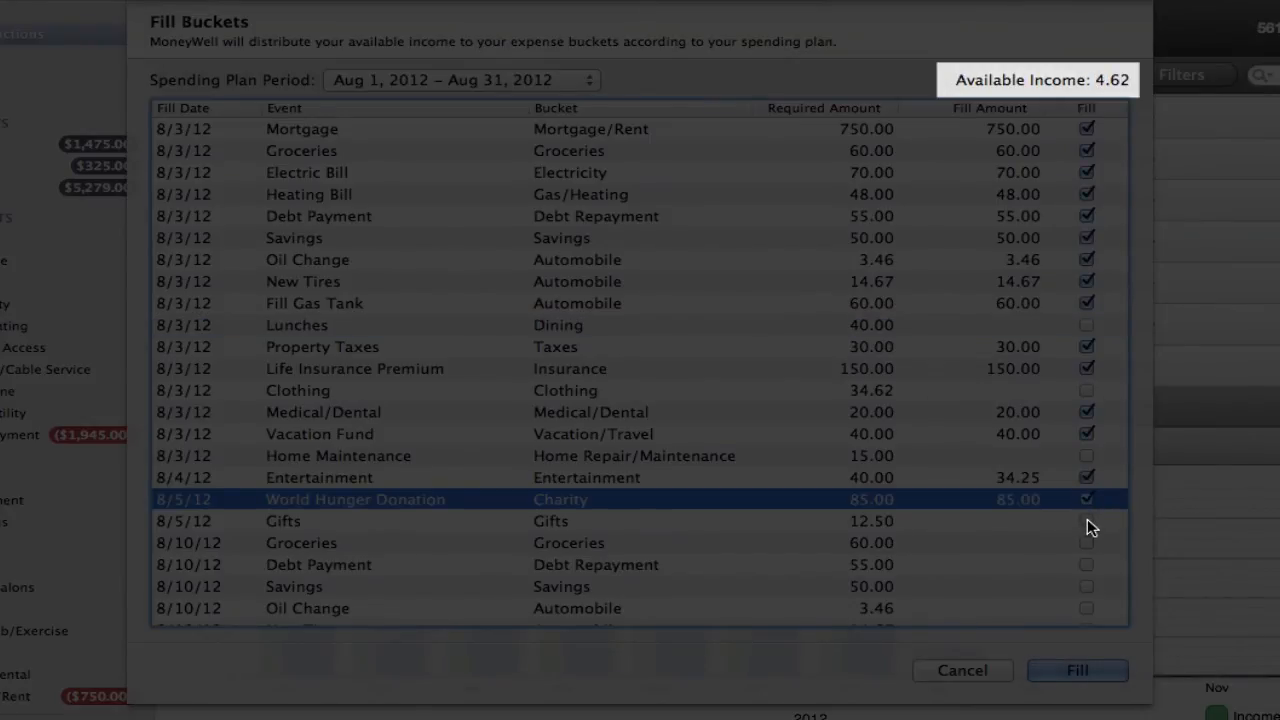
click(1086, 521)
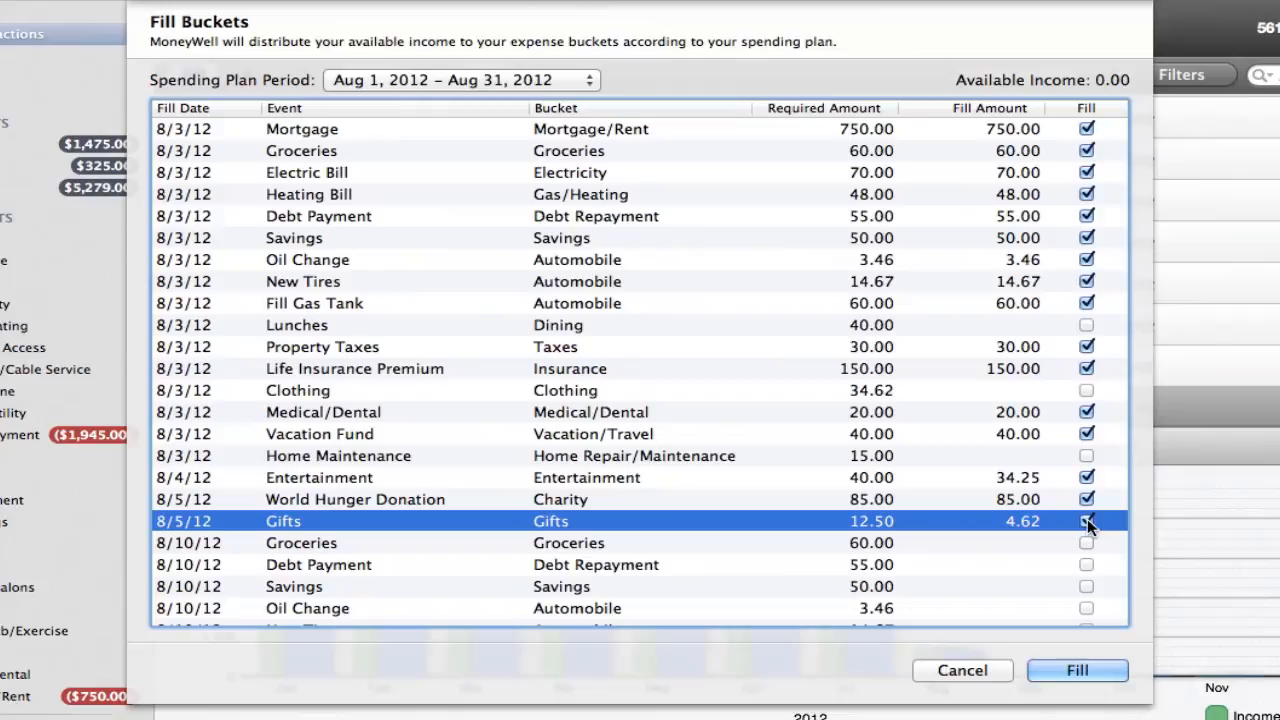
click(1086, 521)
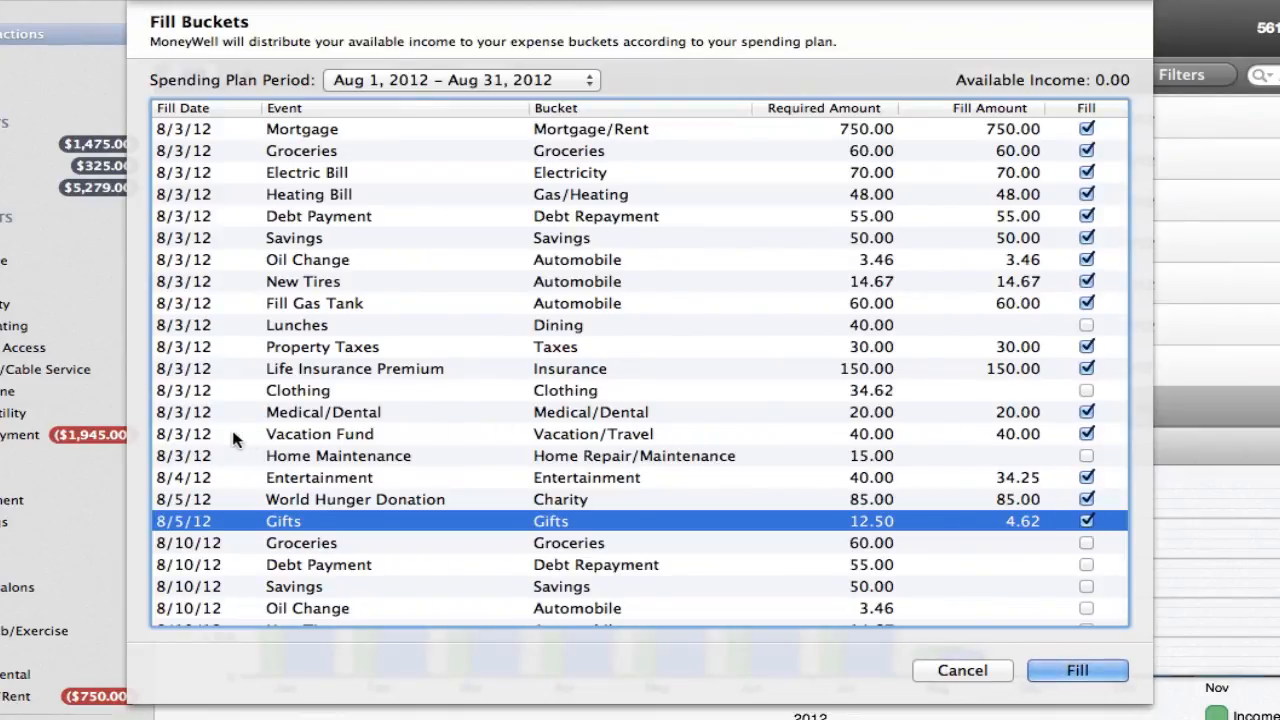
Step: Uncheck New Tires and check the 8/10/12 Groceries fill to receive its $14.67
scroll(down, 3)
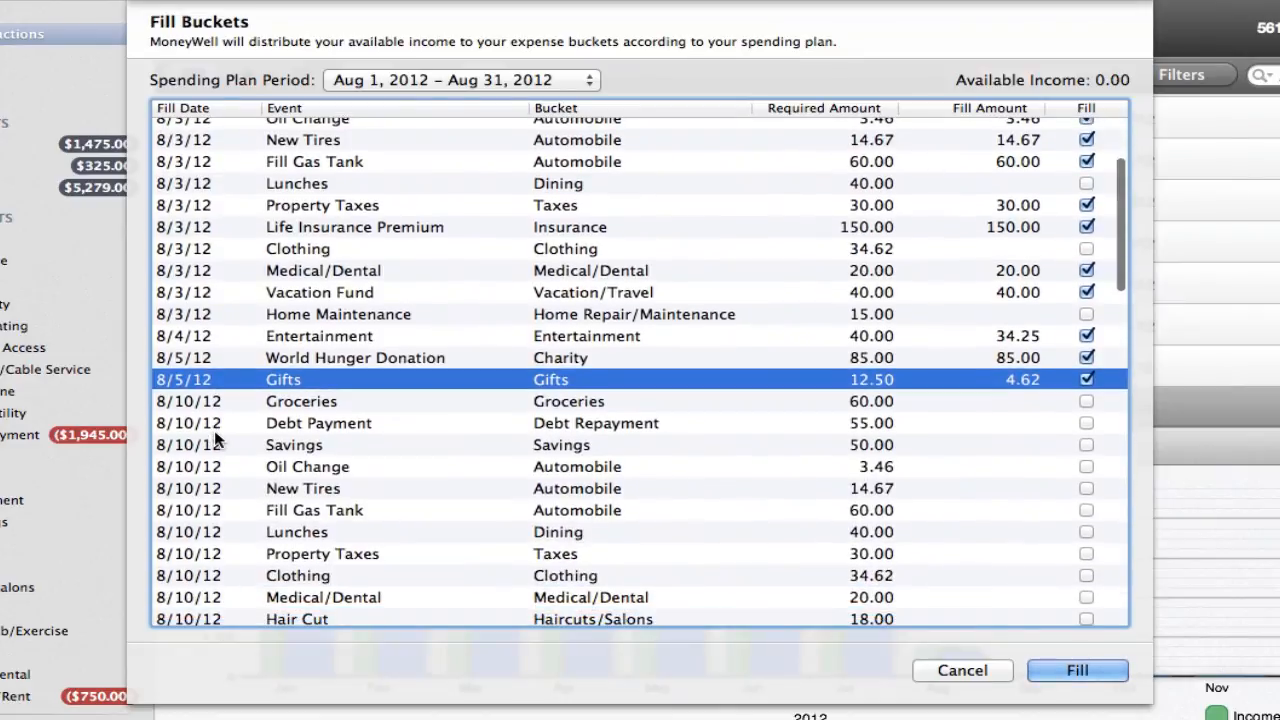
scroll(down, 3)
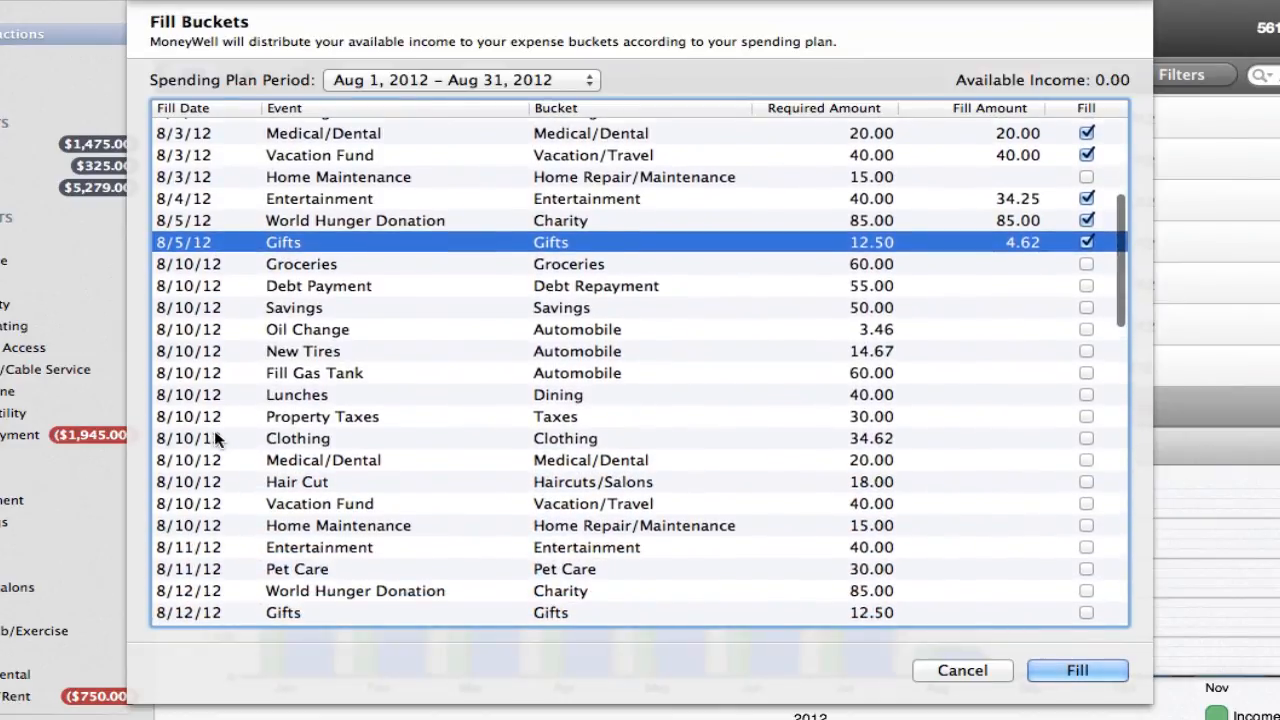
scroll(down, 3)
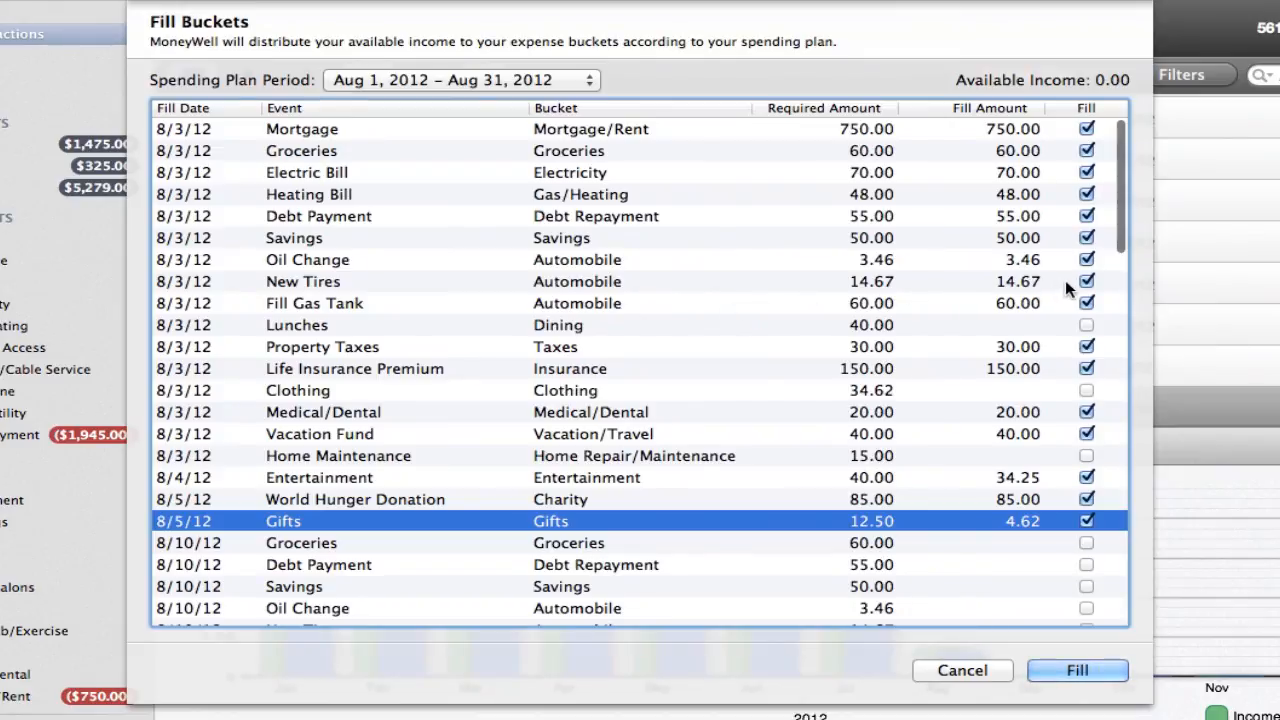
click(1086, 281)
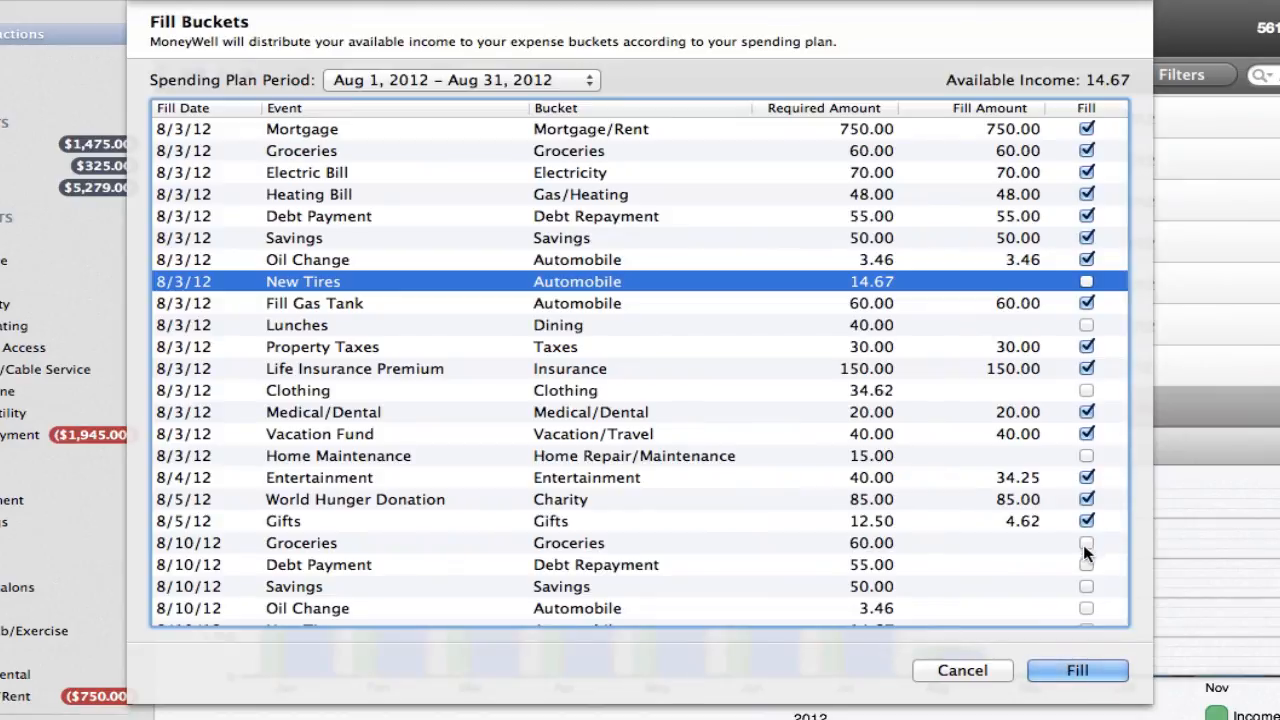
click(1086, 543)
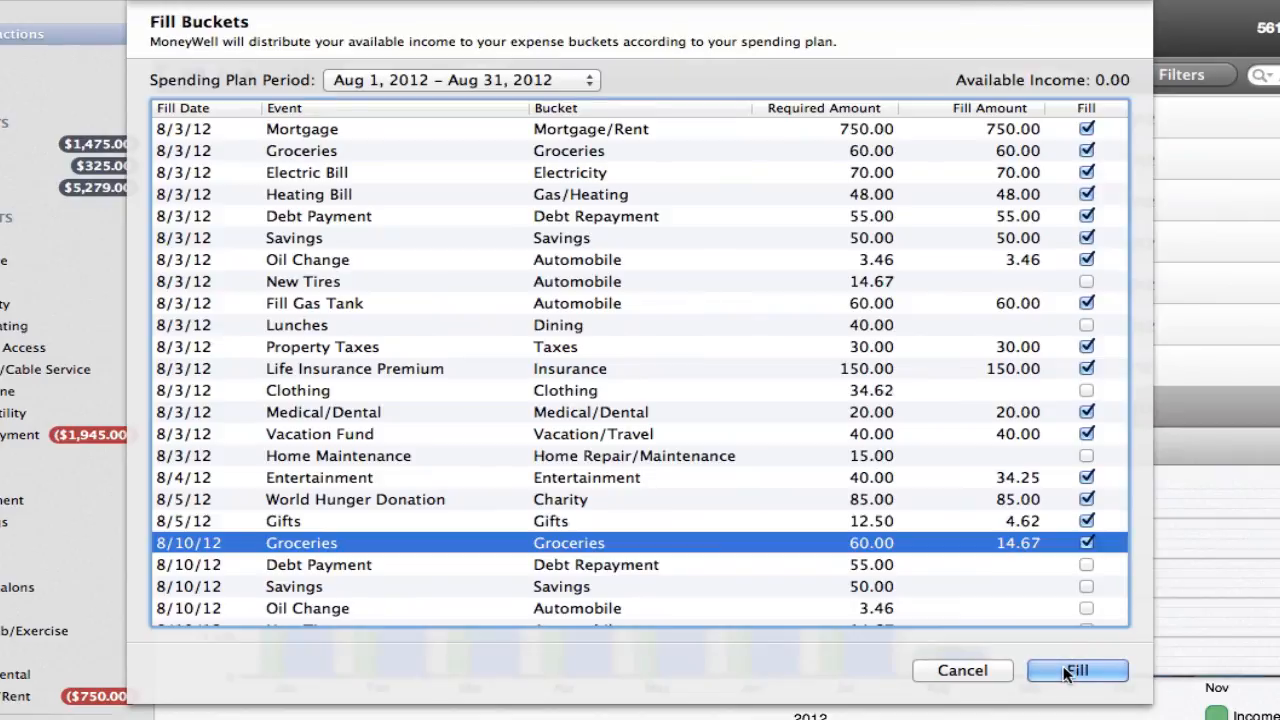
Step: Apply the planned fills, giving Groceries $74.67, Charity $85.00 and Gifts $4.62
click(1077, 670)
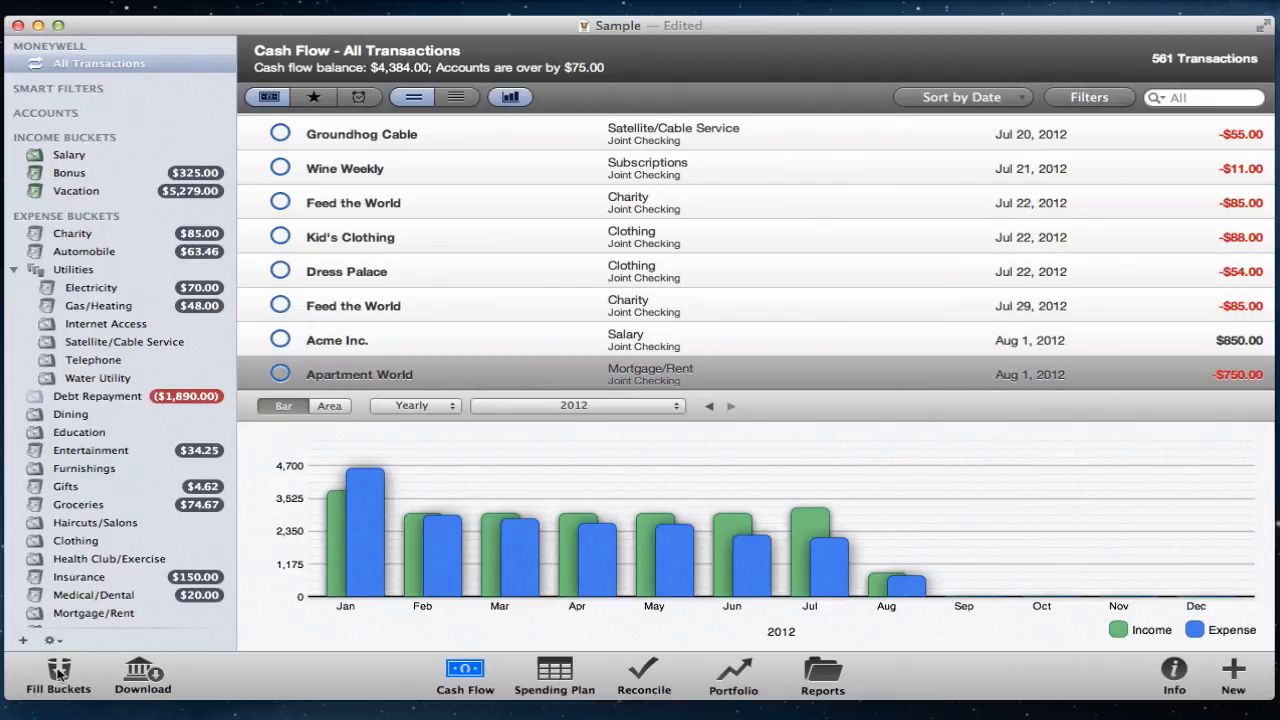
click(57, 670)
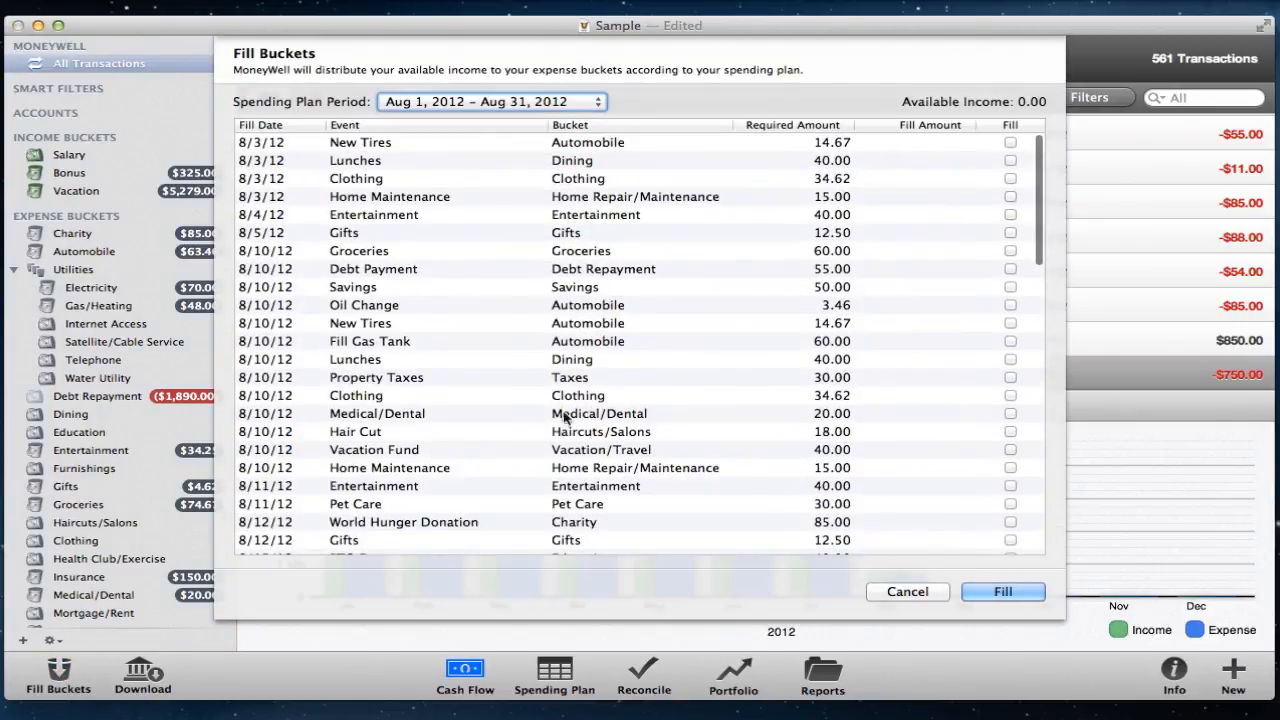
scroll(down, 3)
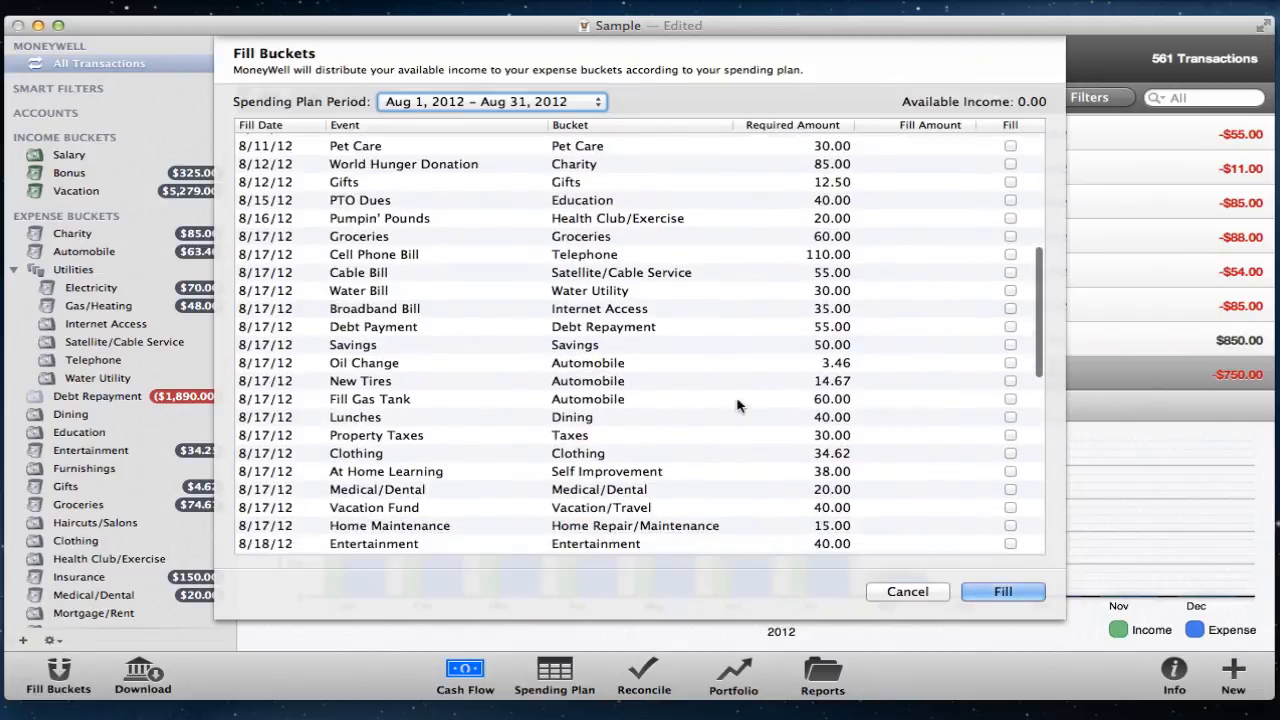
scroll(up, 3)
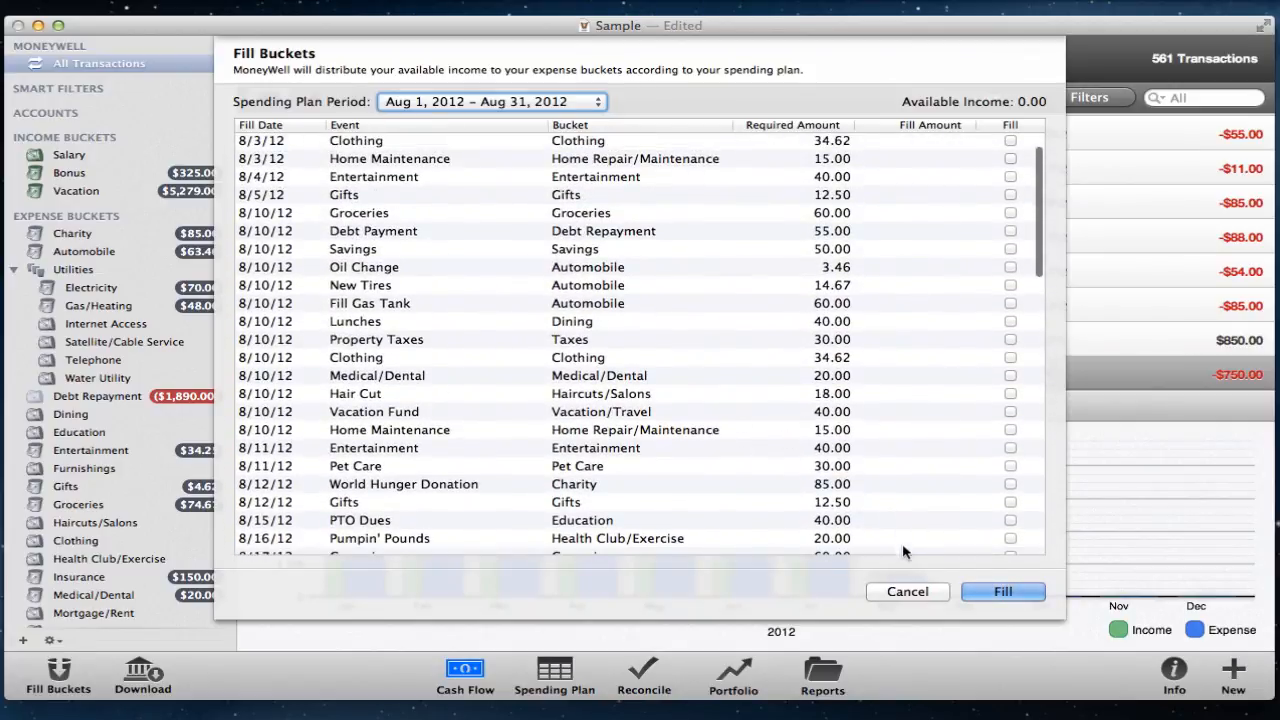
click(906, 591)
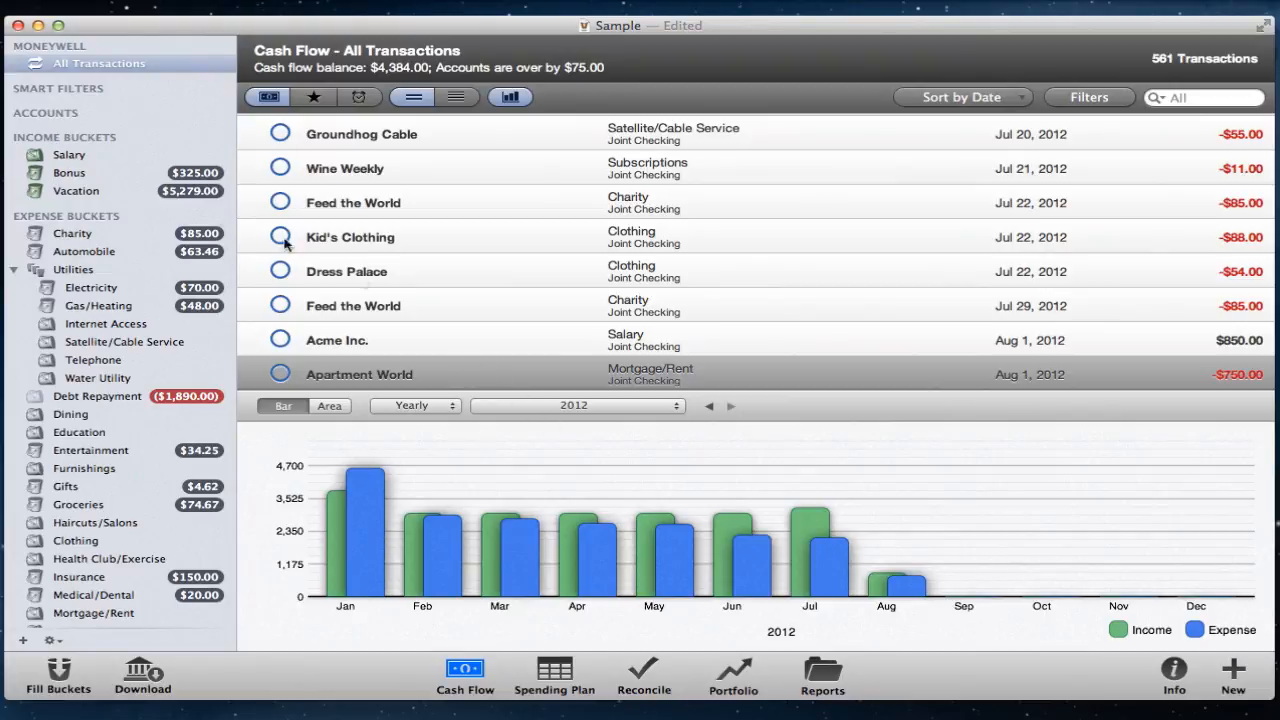
Step: Open the Charity bucket's cash flow, showing $340 planned and $255 still needed
click(72, 233)
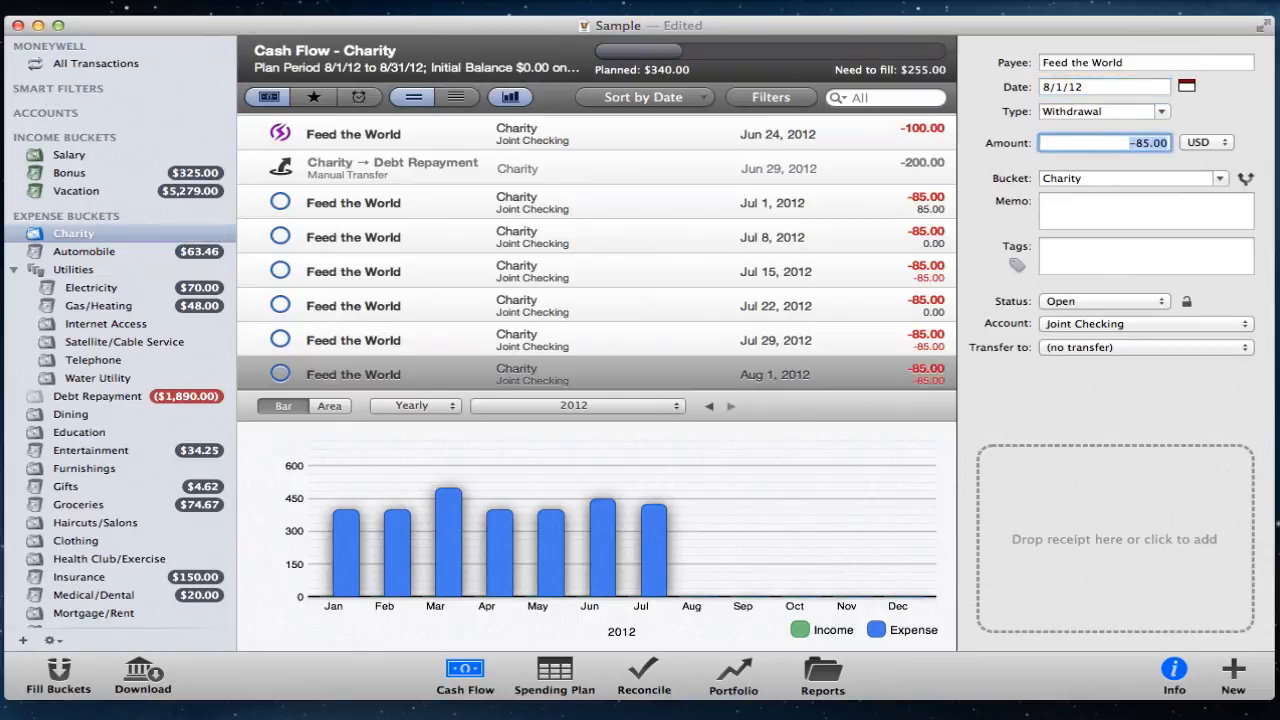
mouse_move(245, 273)
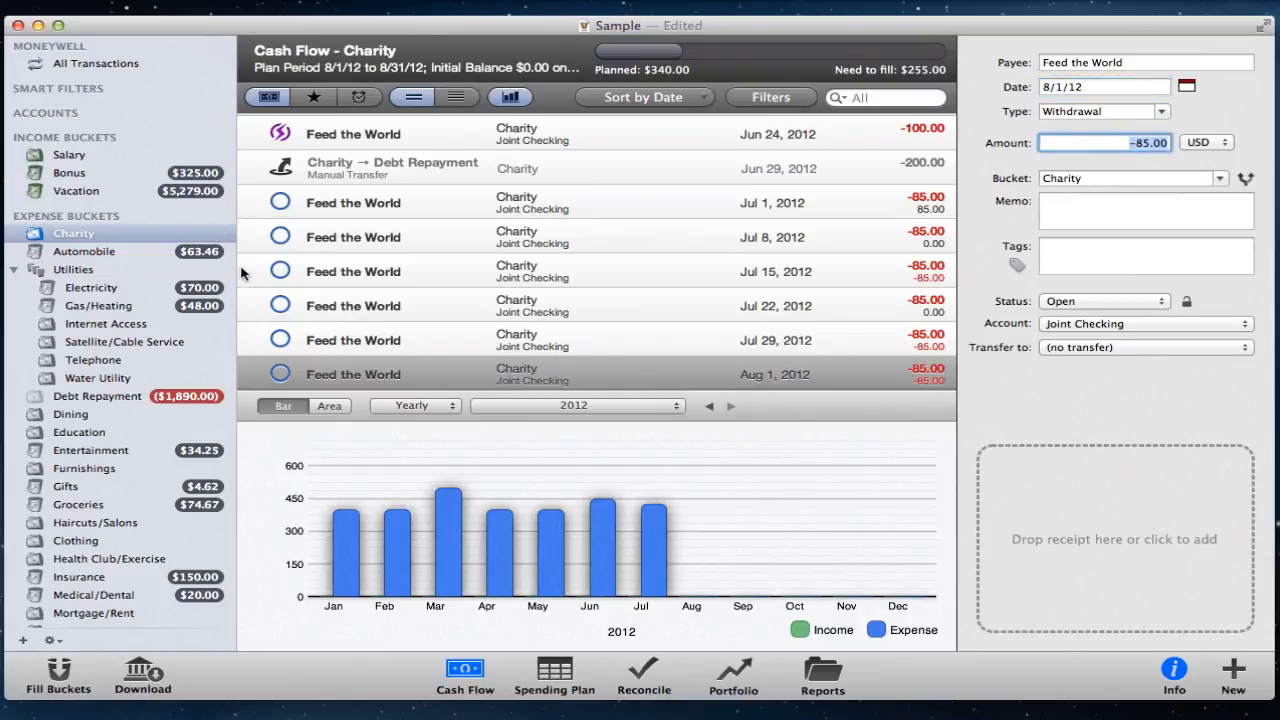